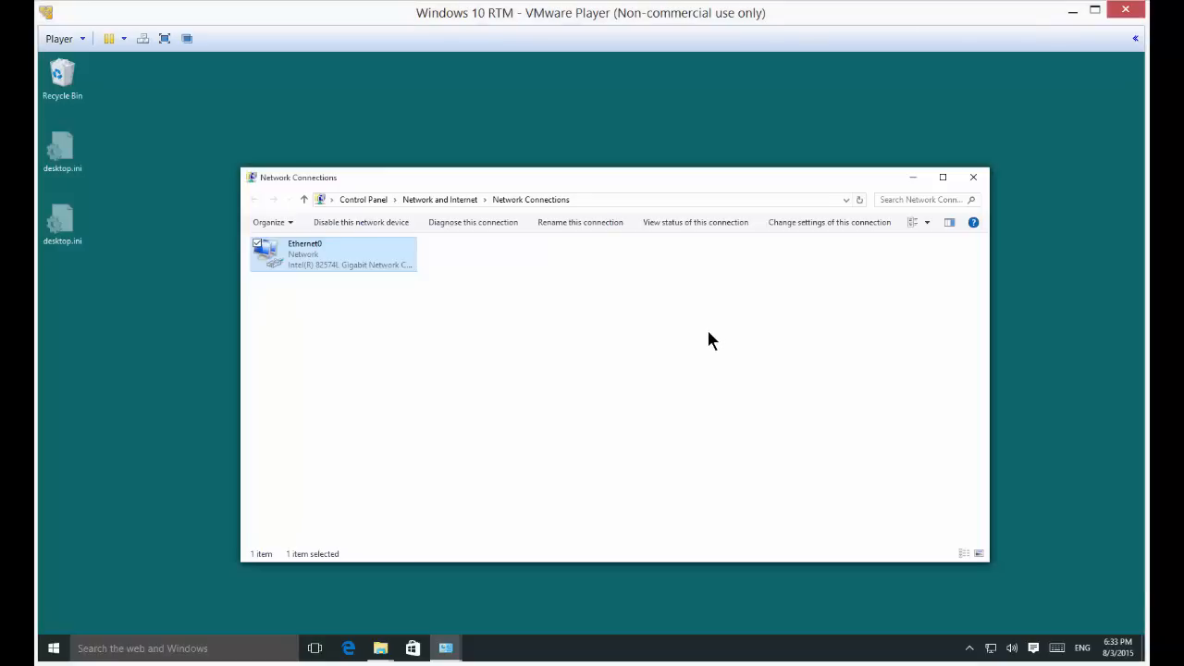
mouse_move(697, 366)
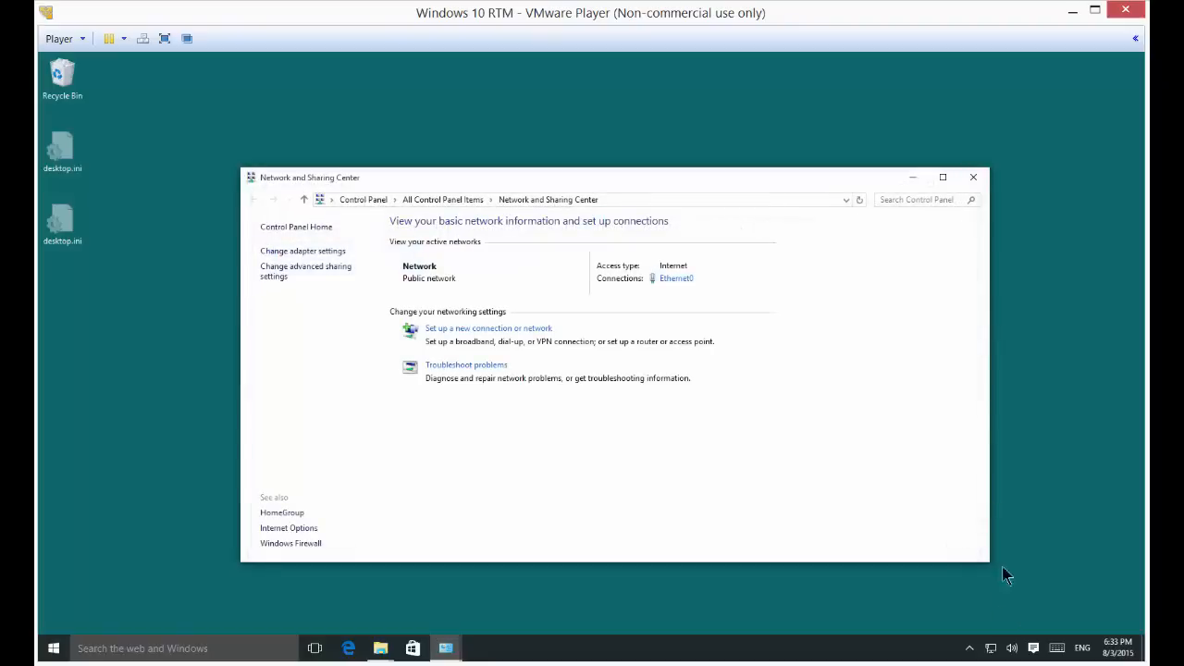
click(972, 177)
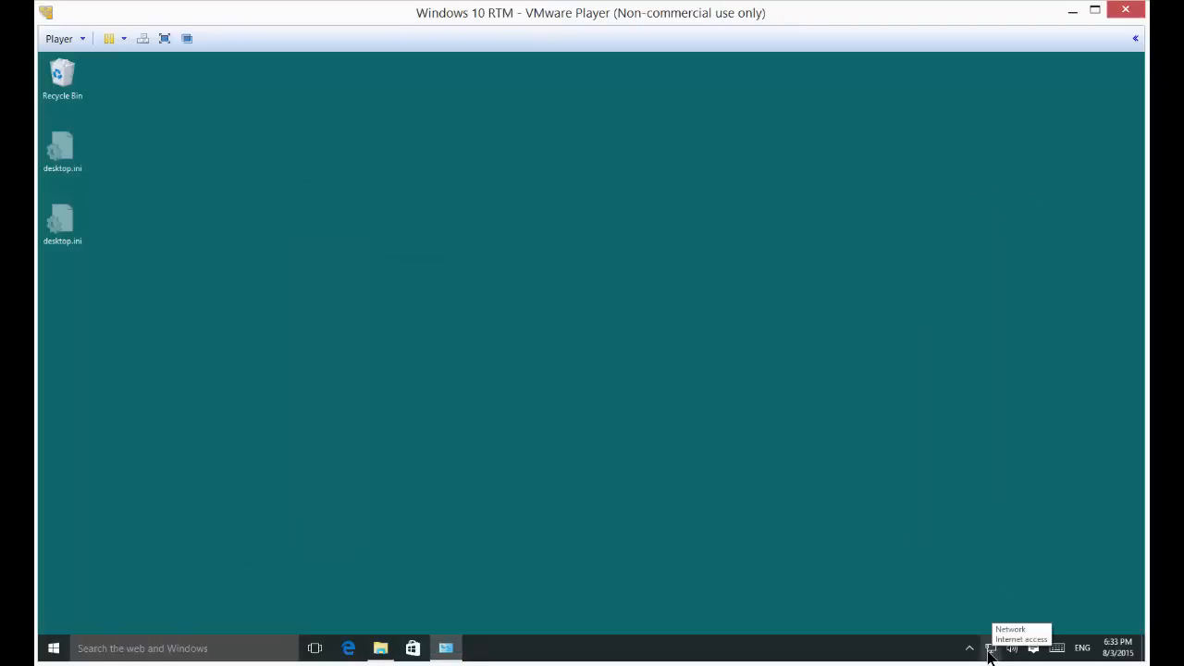
mouse_move(991, 647)
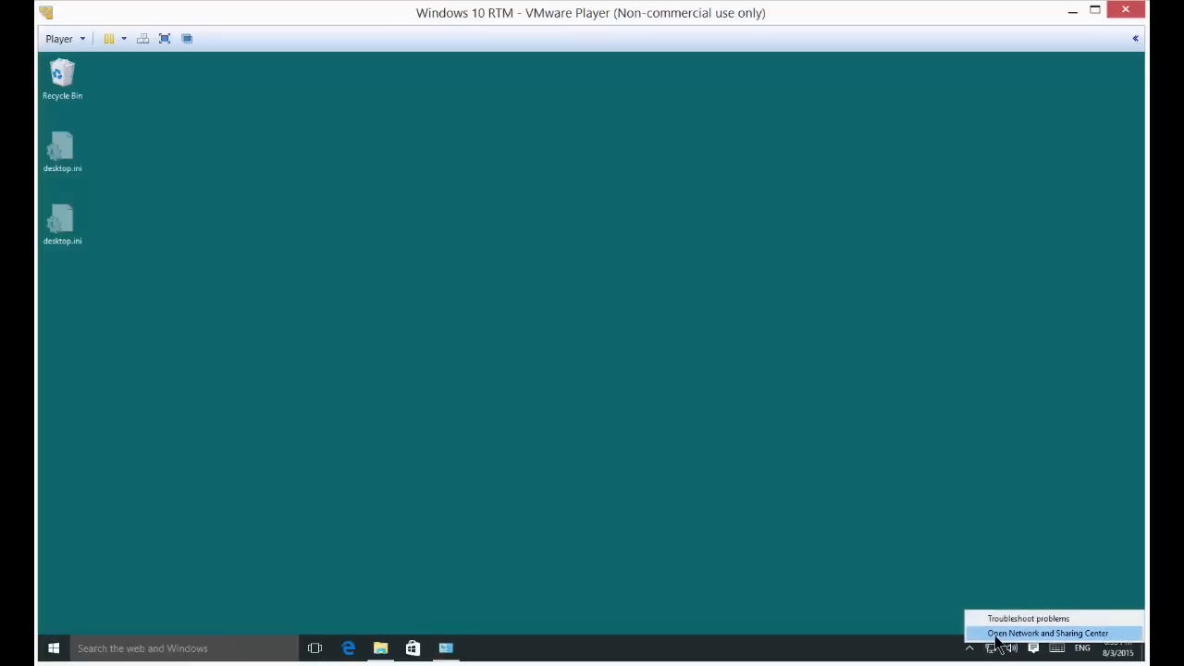
click(1047, 633)
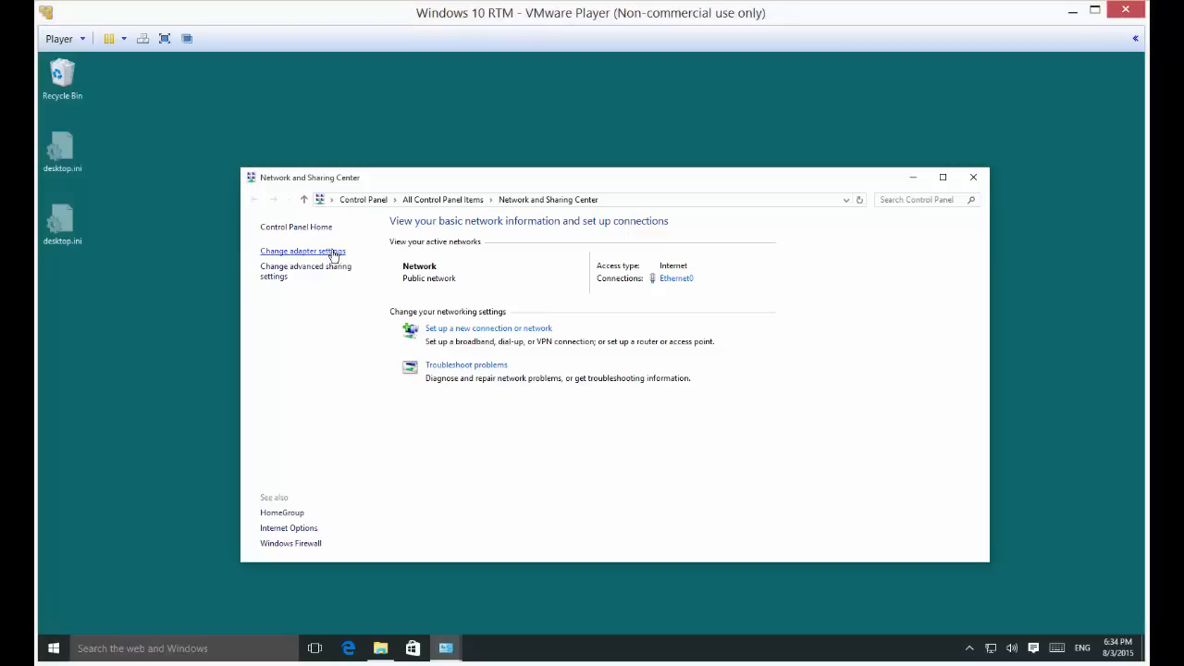
Step: Open the Properties of the Ethernet0 adapter from the Network Connections list
click(302, 251)
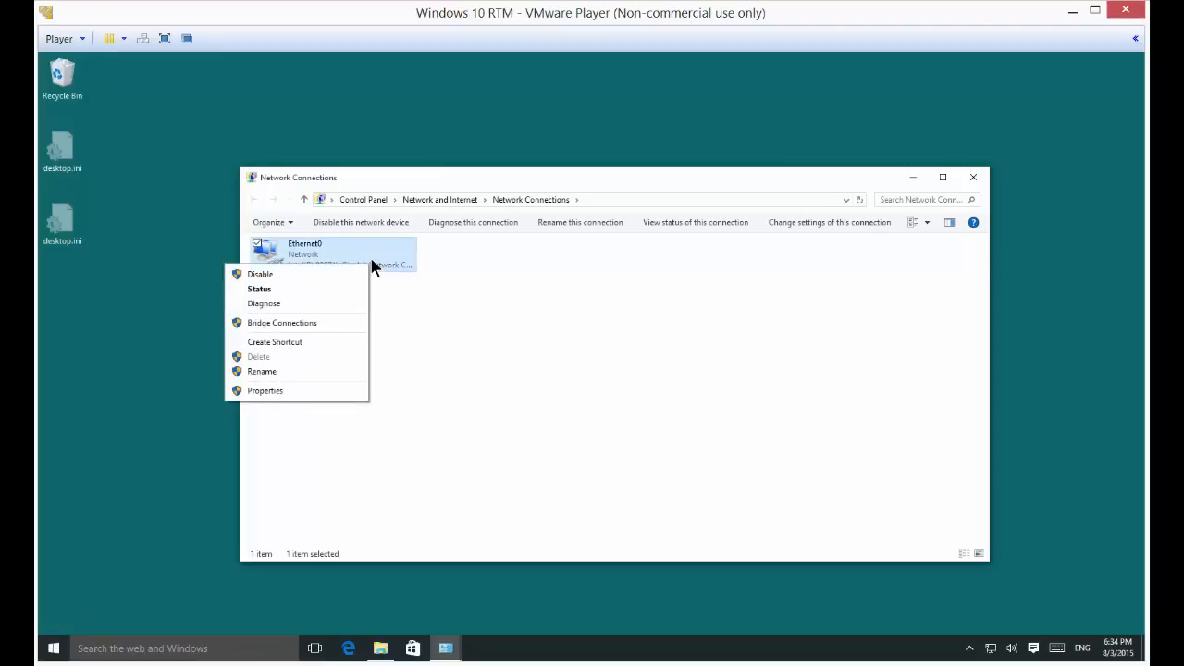
mouse_move(324, 390)
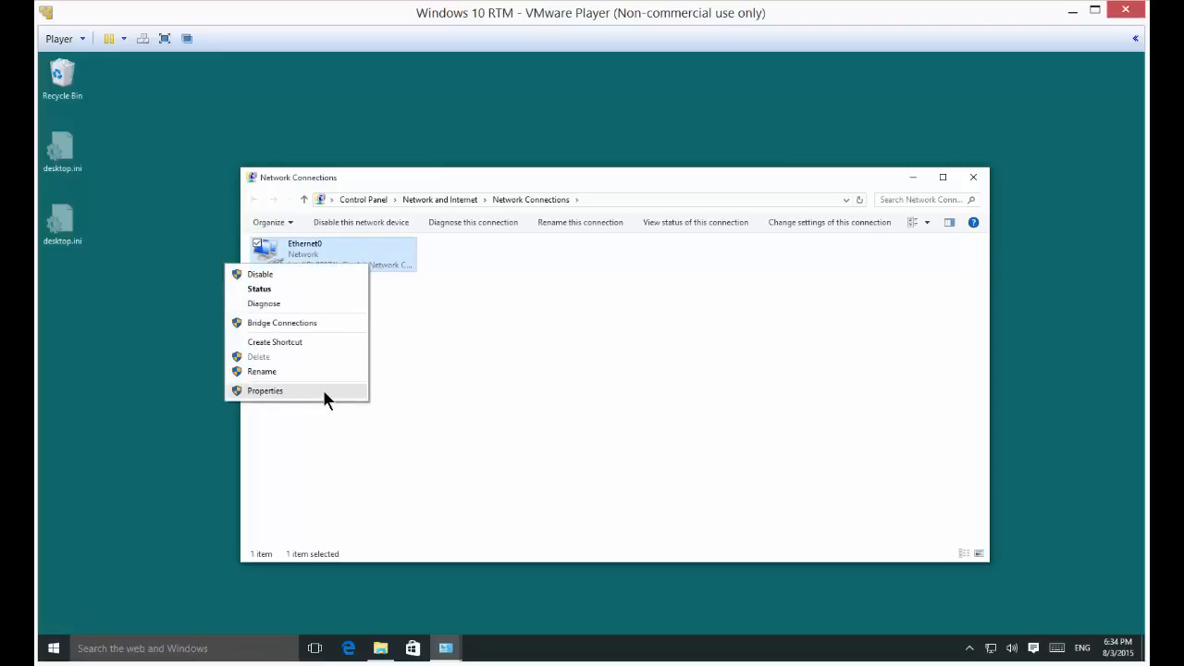
click(264, 390)
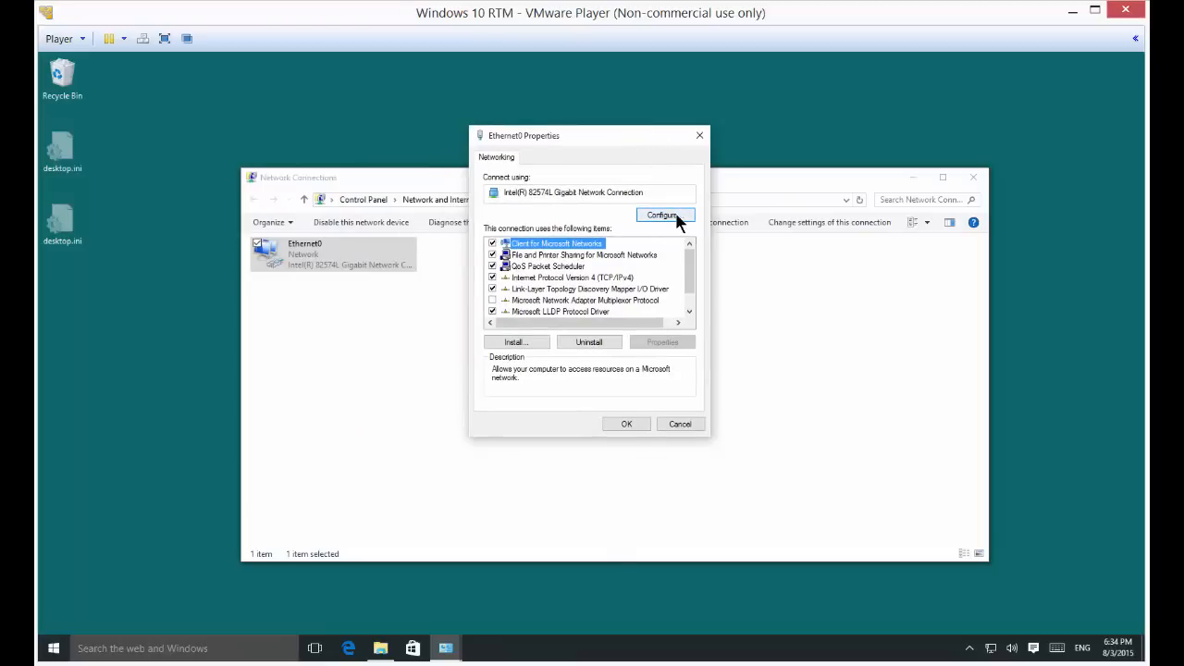
mouse_move(671, 225)
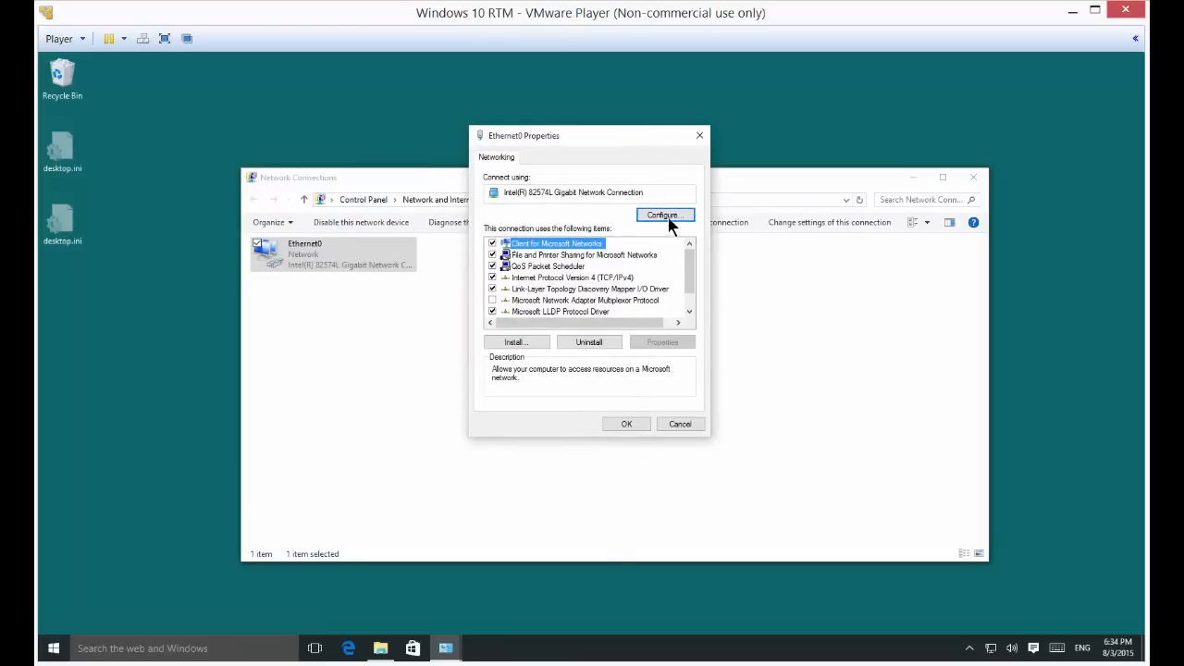
Step: In the Intel adapter's Power Management settings, uncheck 'Allow the computer to turn off this device to save power' and save
click(664, 214)
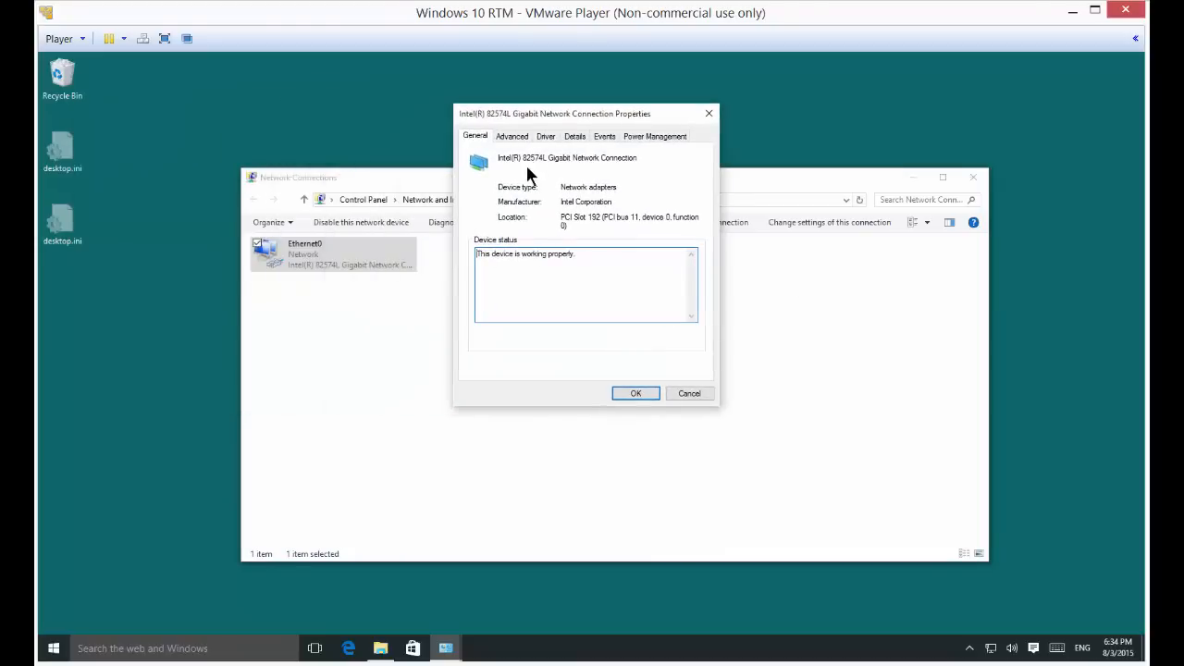
click(655, 136)
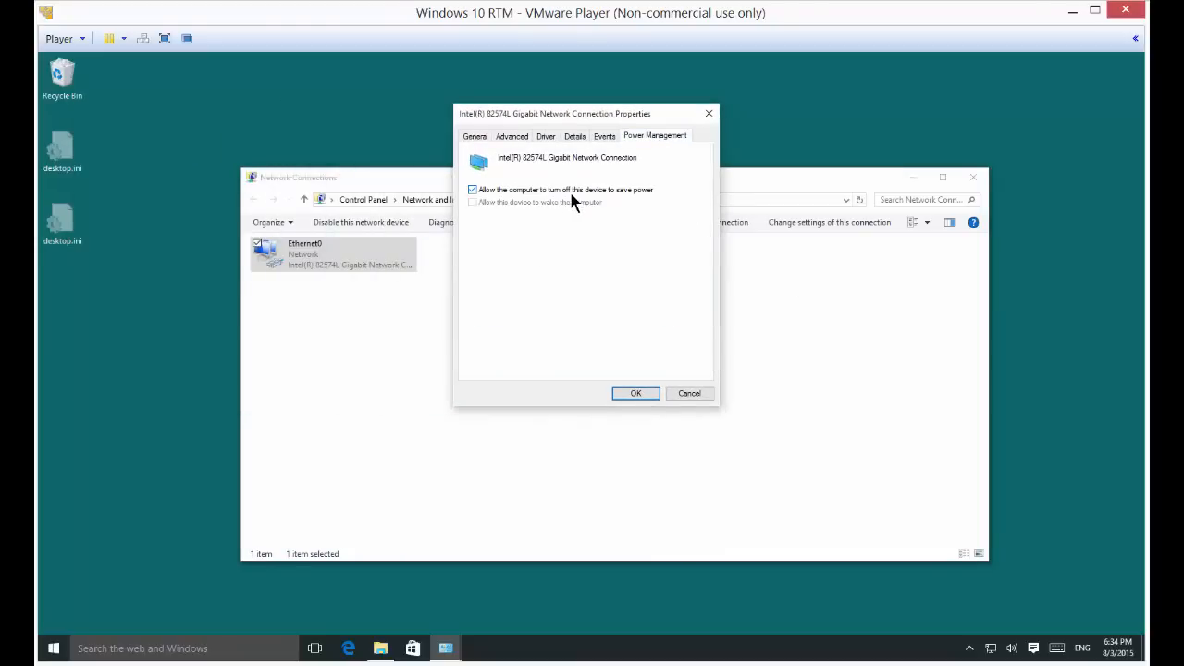
mouse_move(633, 201)
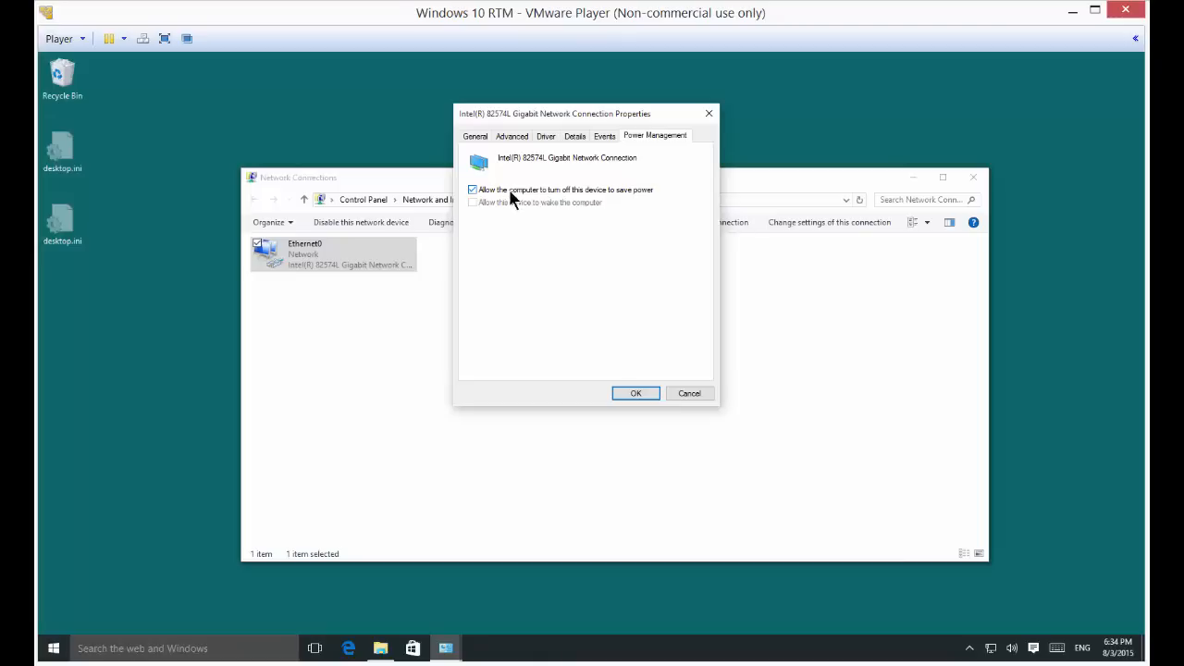
click(473, 189)
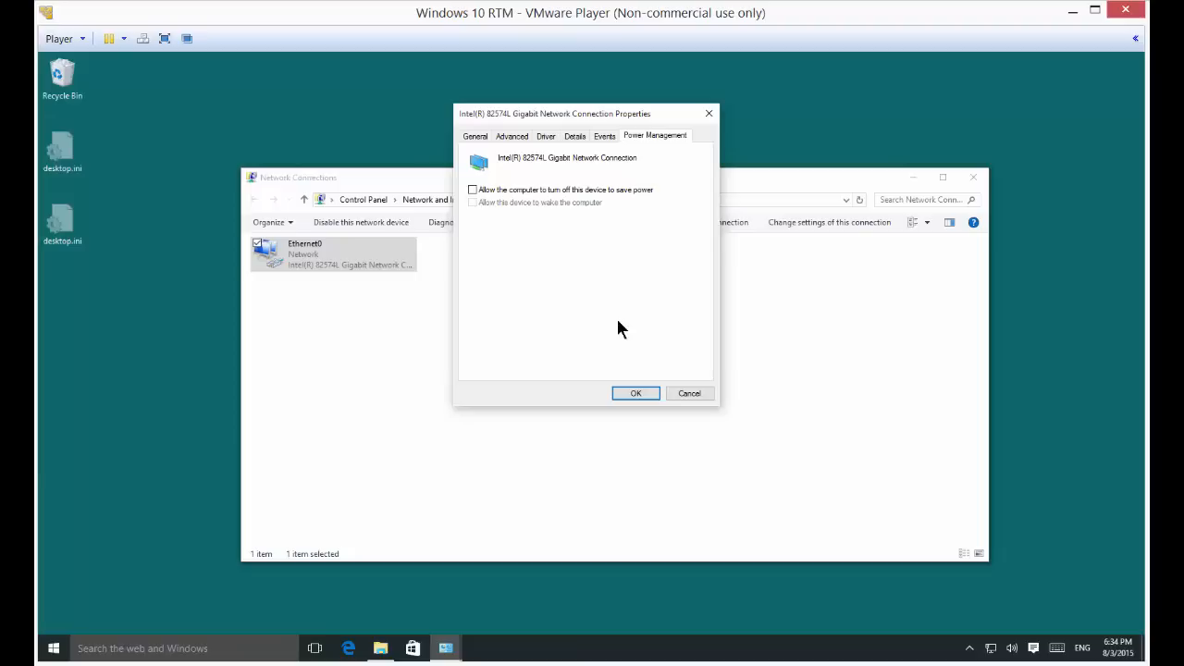
mouse_move(528, 240)
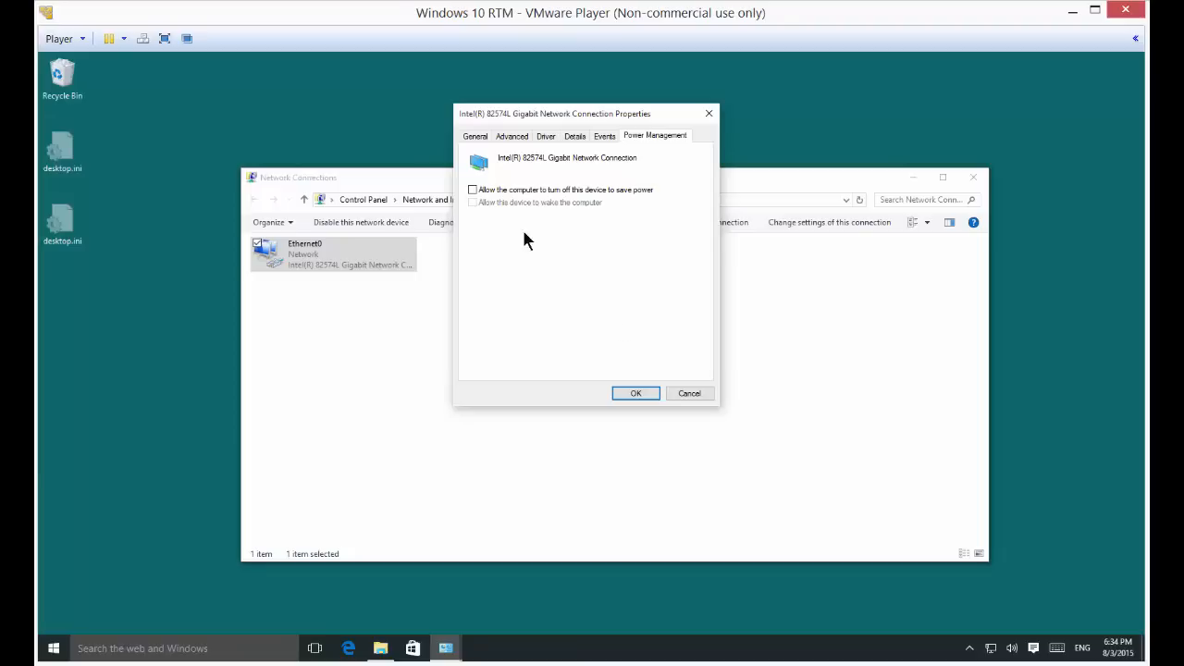
click(635, 393)
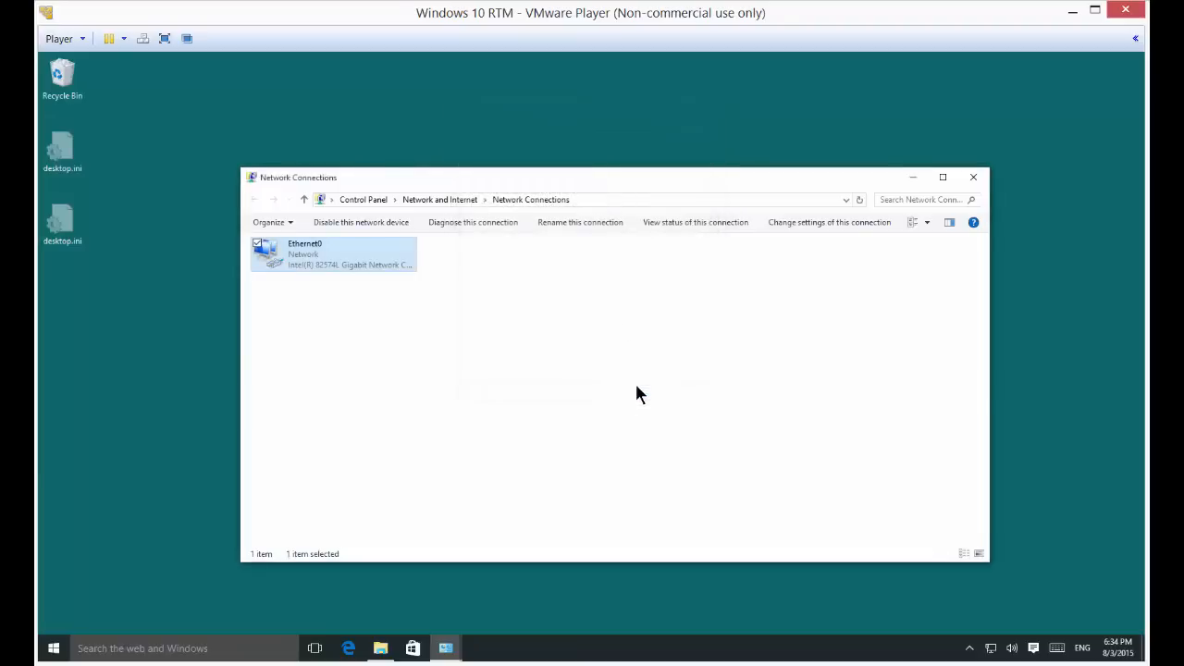